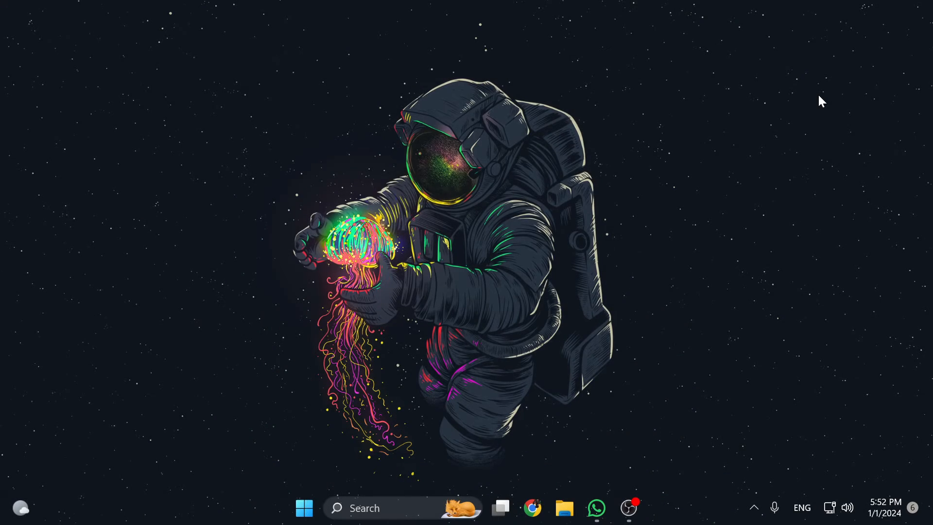
Search Windows for 'pictoBlox' and launch the PictoBlox app.
{"action": "type", "text": "pictoBlox"}
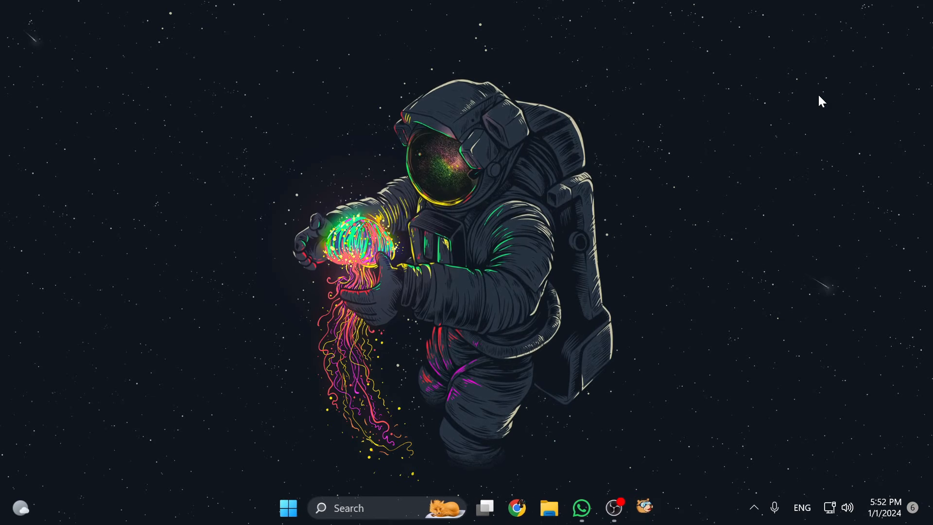
Select Arduino Uno as the board and connect on COM4 (Arduino LLC).
{"action": "left_click", "coordinate": [644, 508]}
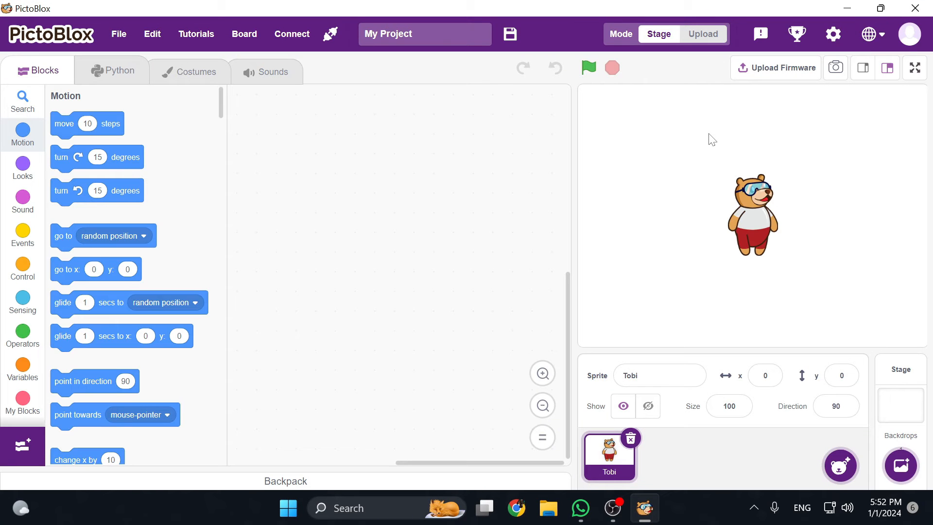
{"action": "mouse_move", "coordinate": [260, 39]}
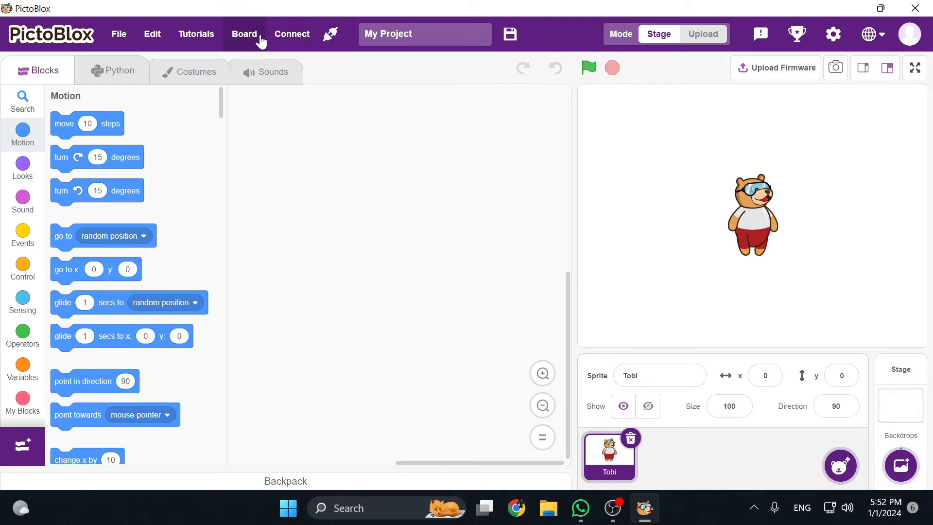
{"action": "left_click", "coordinate": [244, 34]}
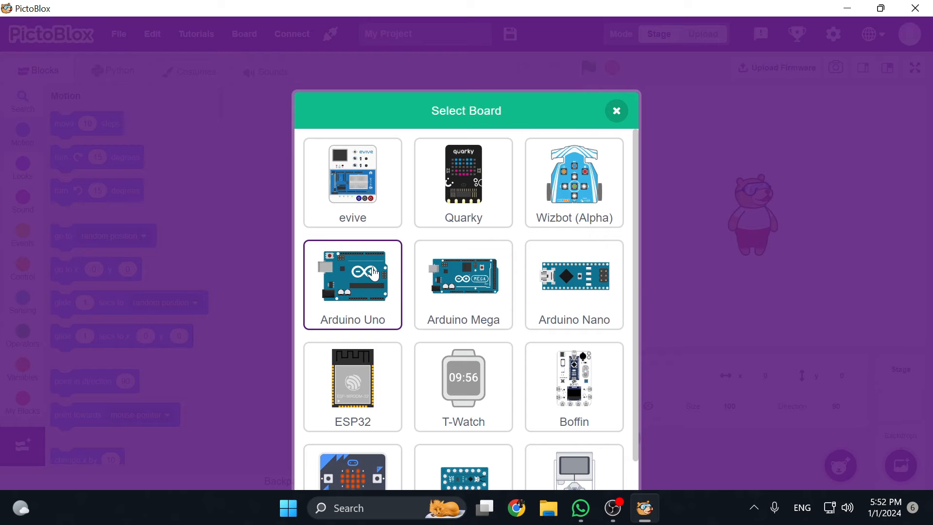
{"action": "left_click", "coordinate": [353, 284]}
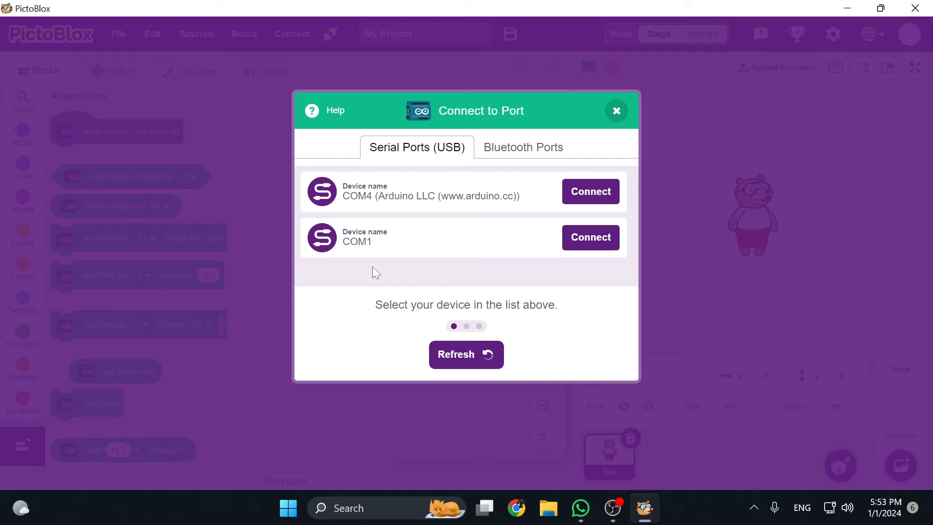
{"action": "mouse_move", "coordinate": [591, 191]}
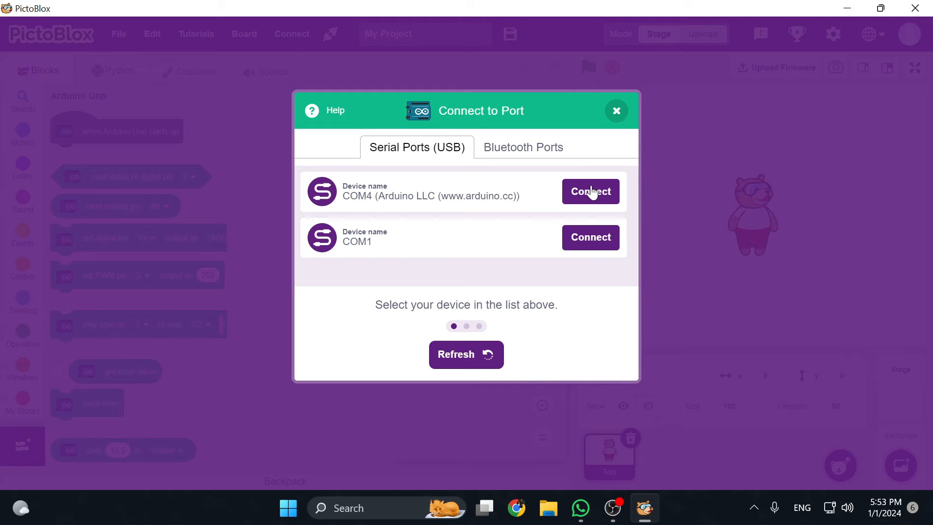
{"action": "left_click", "coordinate": [591, 191]}
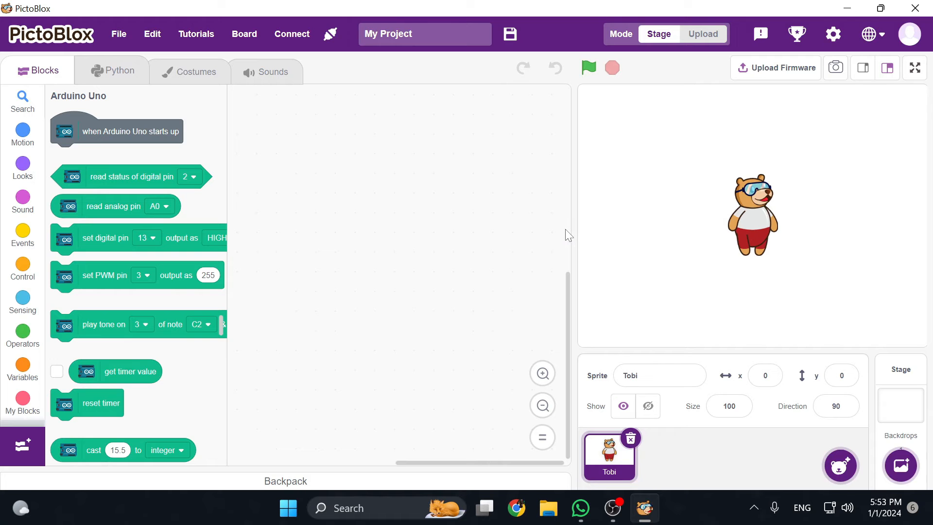
{"action": "mouse_move", "coordinate": [711, 77]}
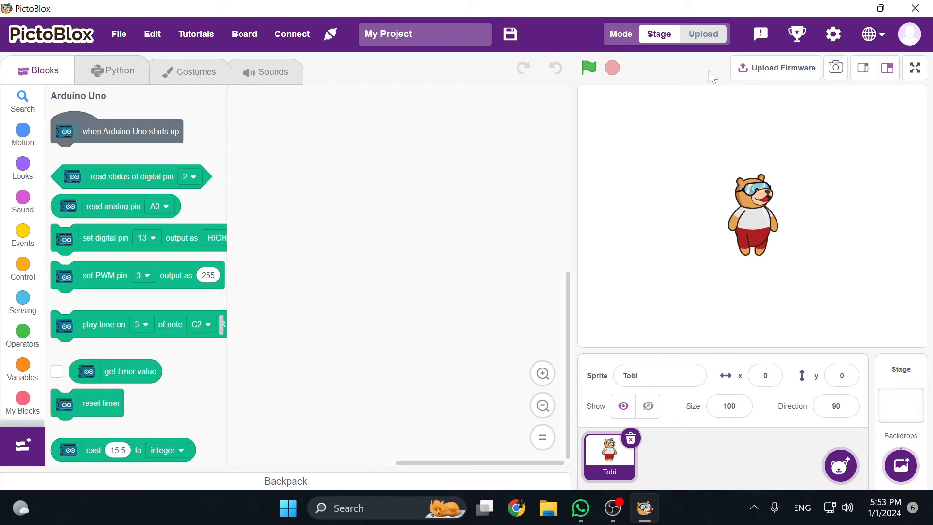
In Upload mode, build 'when Arduino Uno starts up' → Bluetooth baud 9600 → refresh data.
{"action": "left_click", "coordinate": [703, 33]}
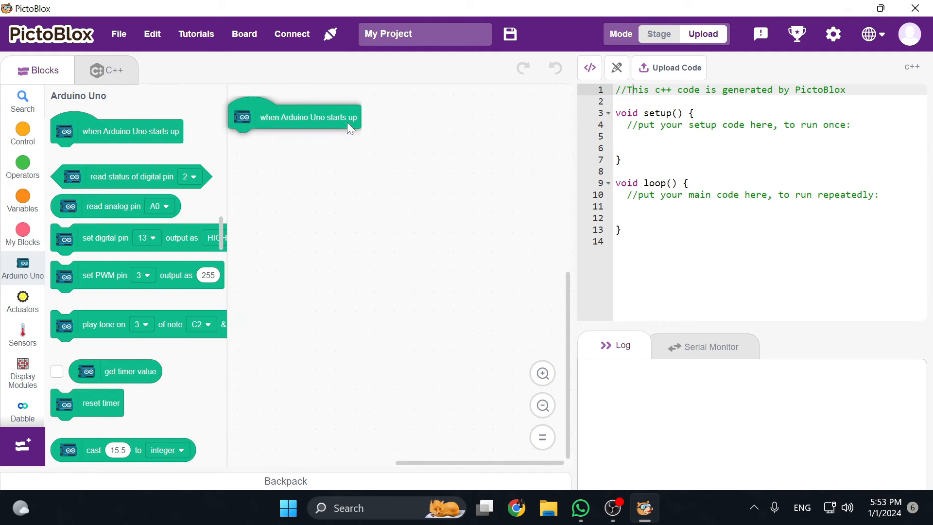
{"action": "left_click_drag", "start_coordinate": [308, 117], "coordinate": [390, 149]}
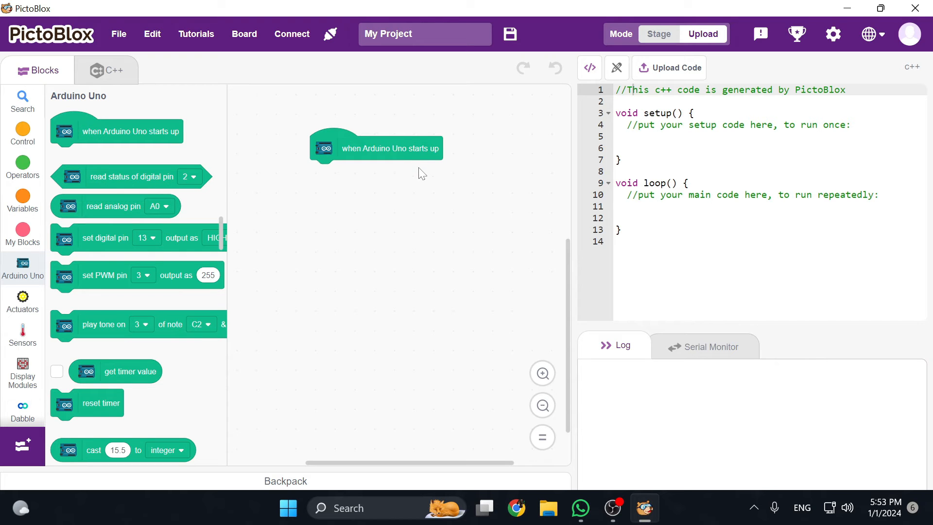
{"action": "mouse_move", "coordinate": [19, 381]}
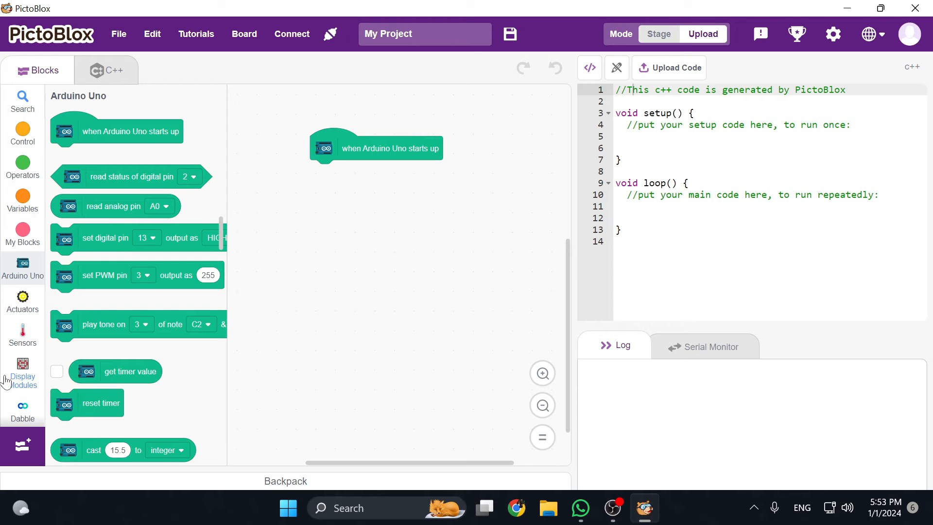
{"action": "left_click", "coordinate": [22, 410]}
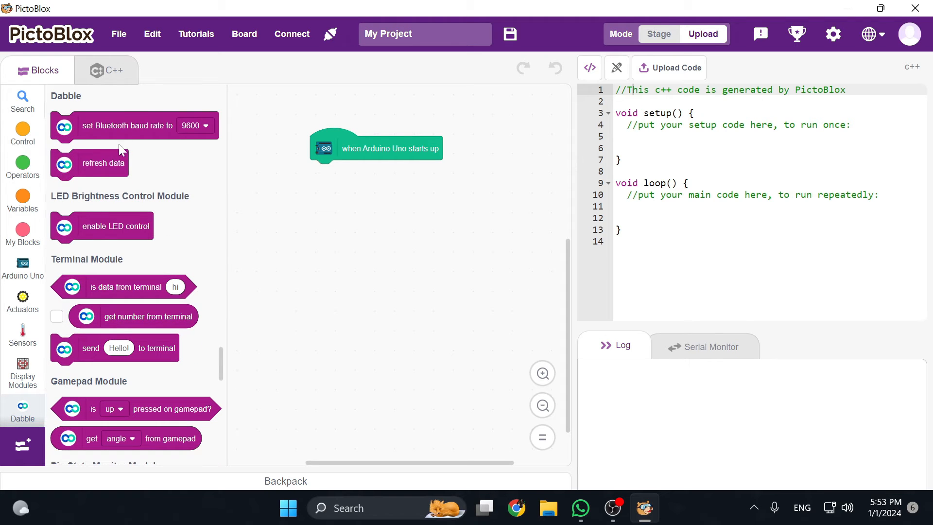
{"action": "left_click_drag", "start_coordinate": [127, 125], "coordinate": [314, 176]}
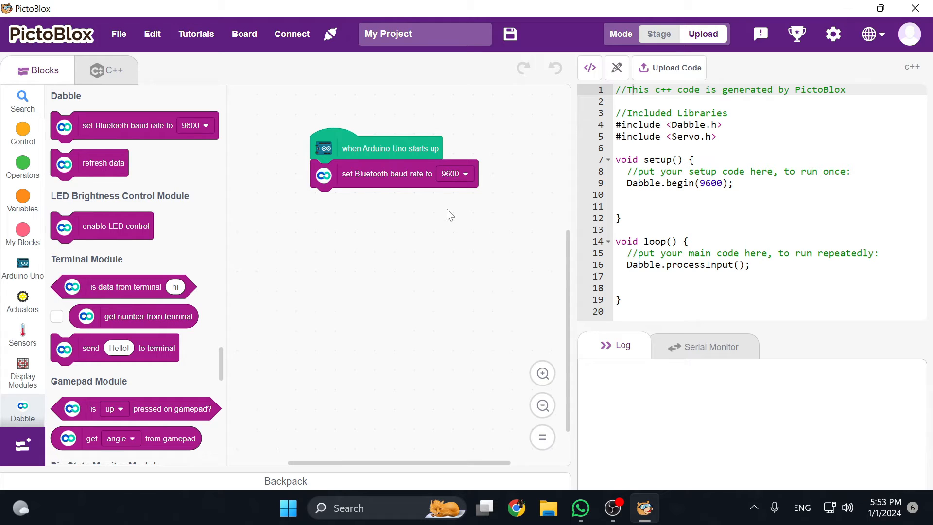
{"action": "mouse_move", "coordinate": [154, 184]}
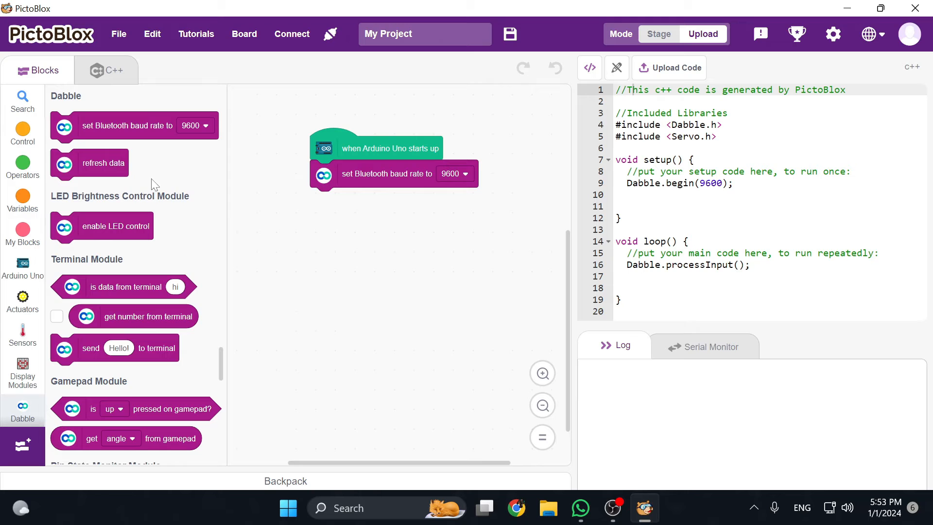
{"action": "left_click_drag", "start_coordinate": [103, 164], "coordinate": [362, 201]}
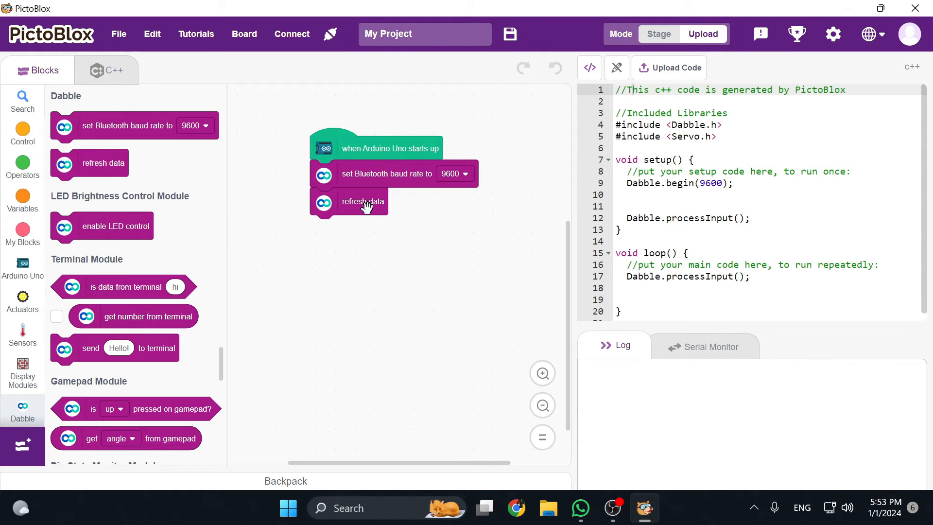
{"action": "mouse_move", "coordinate": [191, 168]}
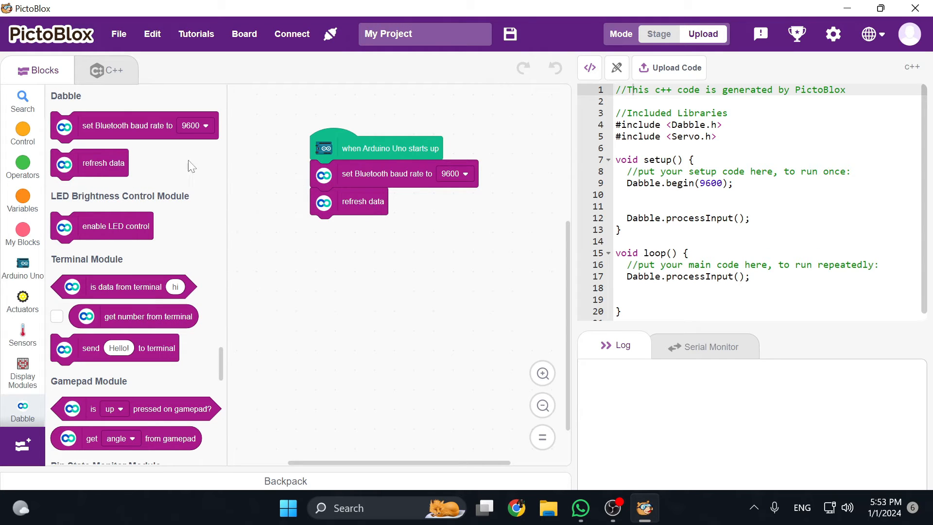
Attach a forever loop under 'refresh data' with an if-then block inside.
{"action": "left_click", "coordinate": [23, 132]}
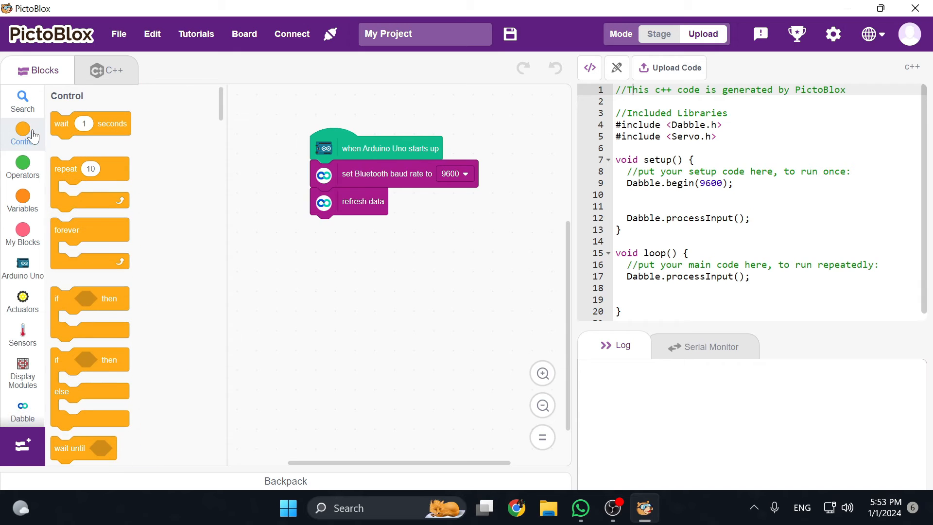
{"action": "left_click_drag", "start_coordinate": [89, 230], "coordinate": [202, 250]}
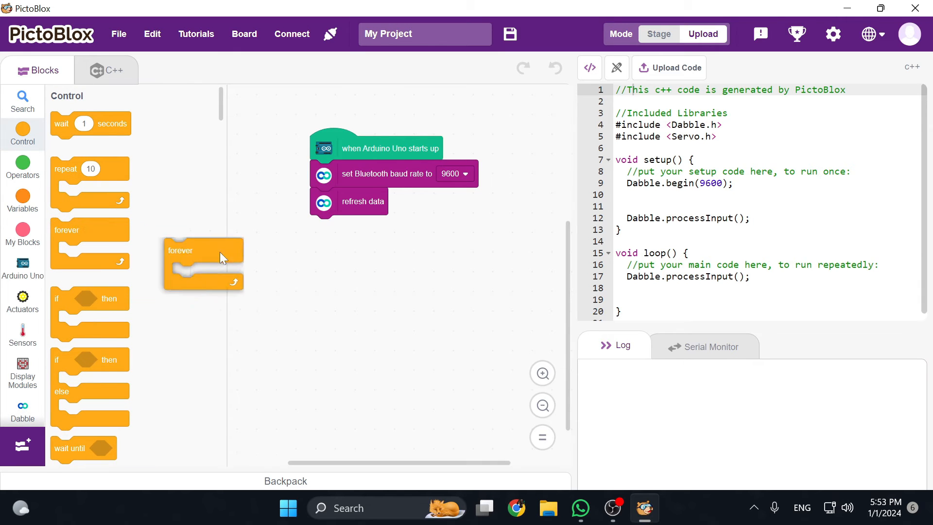
{"action": "left_click_drag", "start_coordinate": [181, 250], "coordinate": [326, 226]}
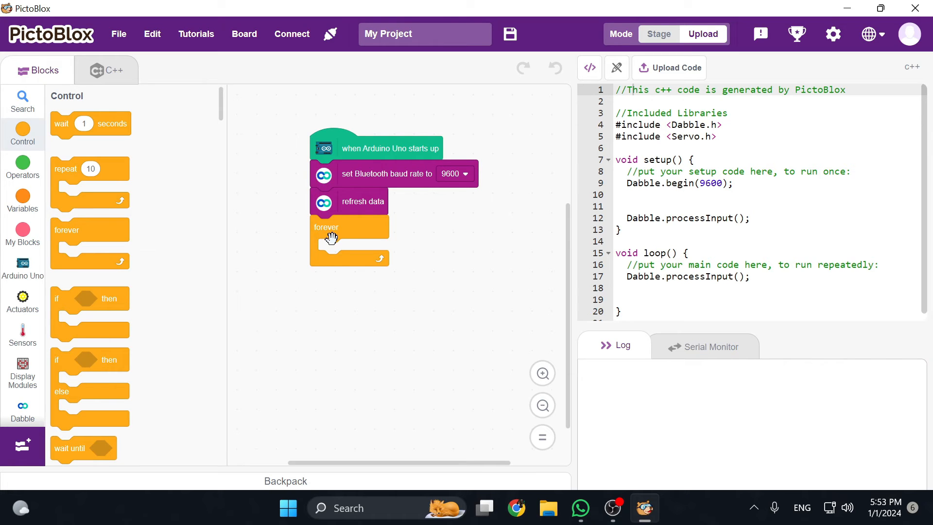
{"action": "mouse_move", "coordinate": [106, 300]}
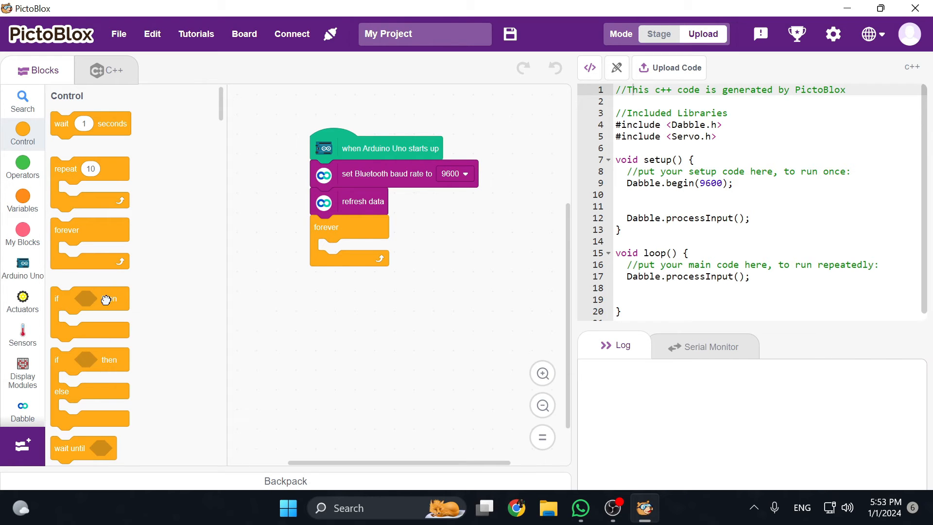
{"action": "left_click_drag", "start_coordinate": [90, 297], "coordinate": [351, 250]}
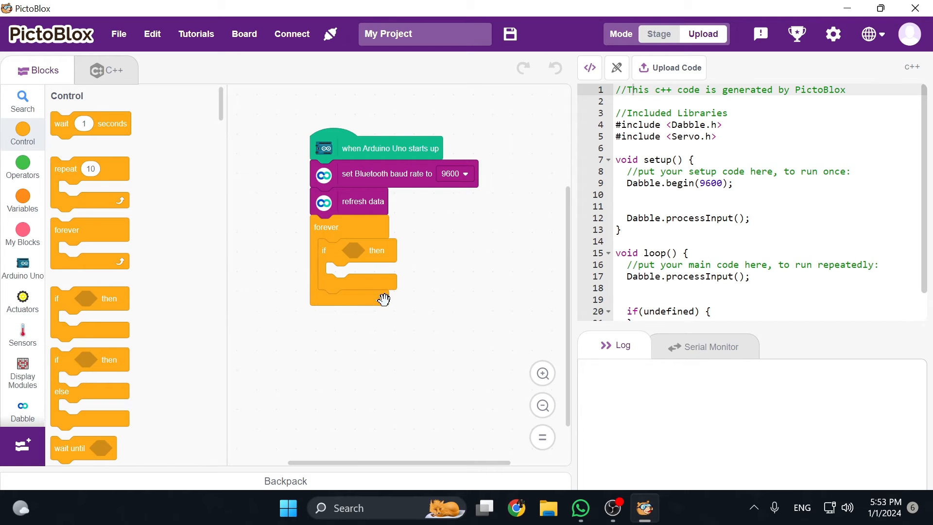
{"action": "mouse_move", "coordinate": [375, 173]}
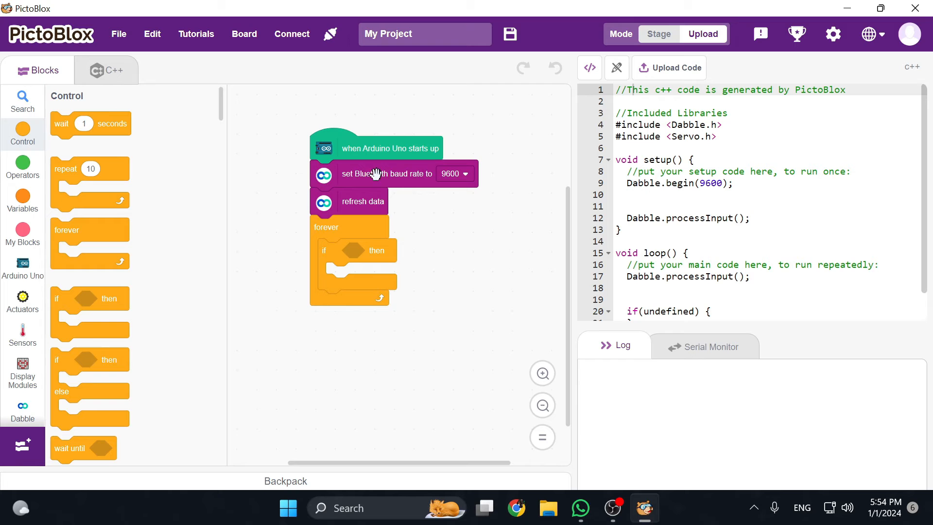
{"action": "mouse_move", "coordinate": [359, 250]}
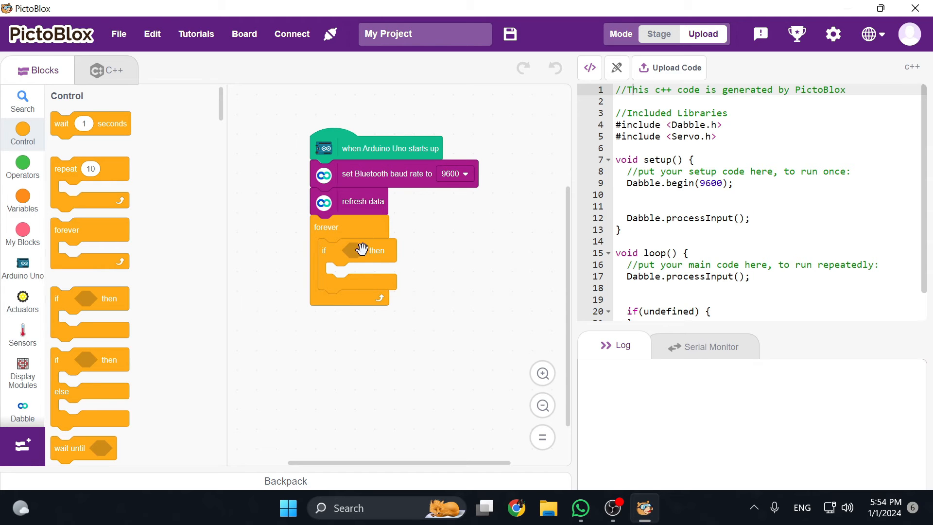
{"action": "mouse_move", "coordinate": [46, 333]}
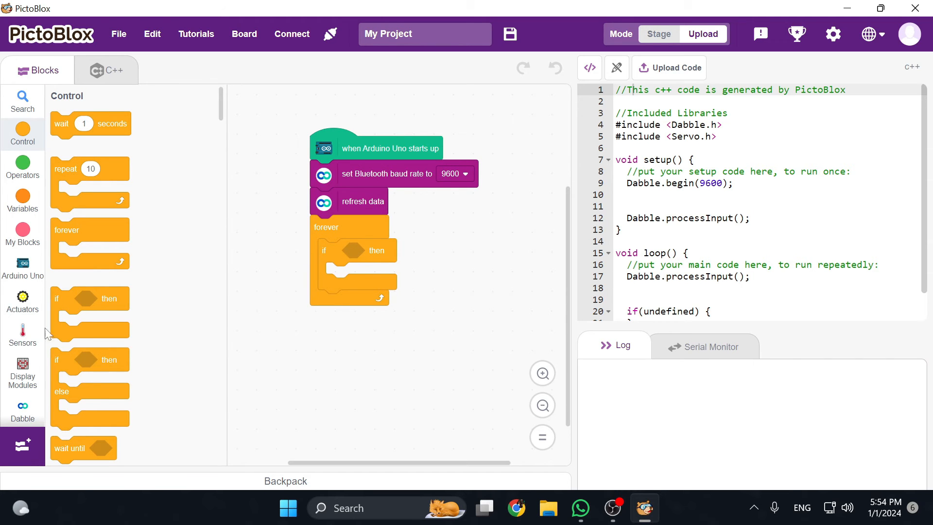
Make the if check terminal data 'hi', send 'Hello!' to terminal, and upload the code.
{"action": "left_click", "coordinate": [23, 408]}
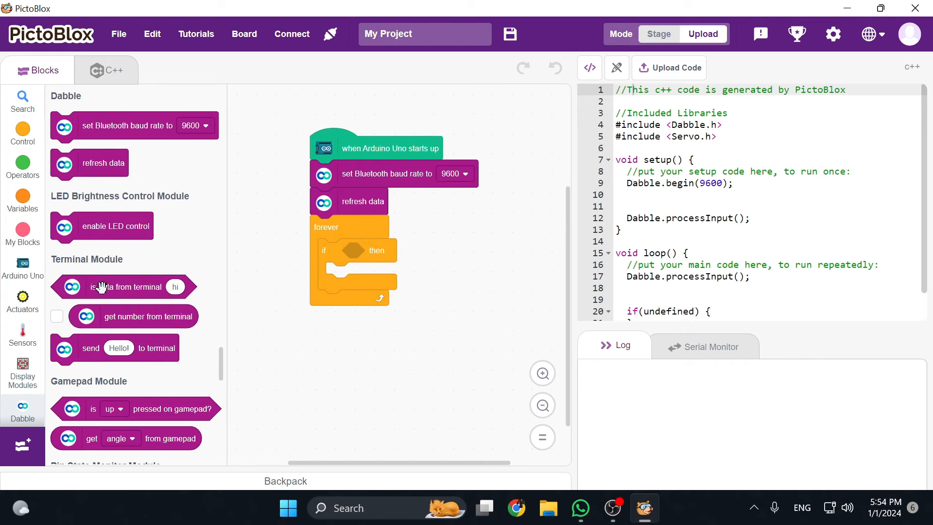
{"action": "left_click_drag", "start_coordinate": [113, 286], "coordinate": [411, 253]}
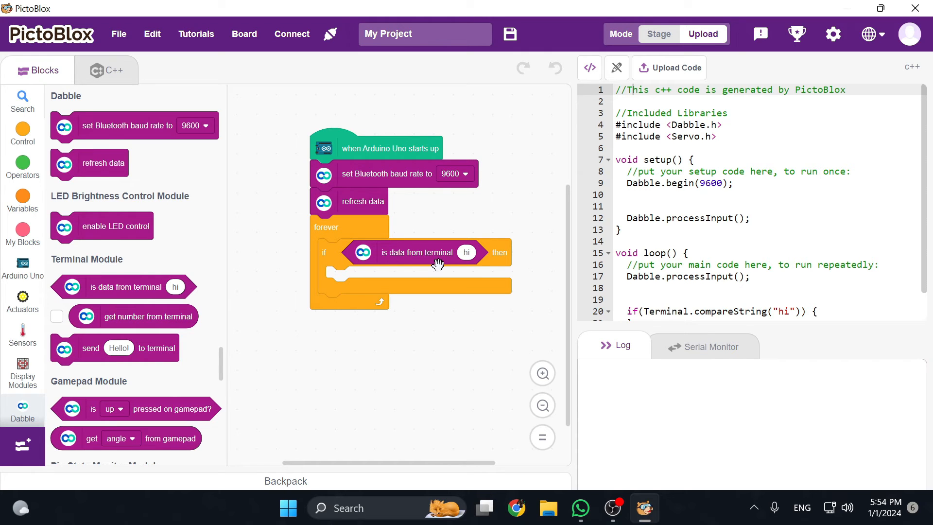
{"action": "mouse_move", "coordinate": [435, 274]}
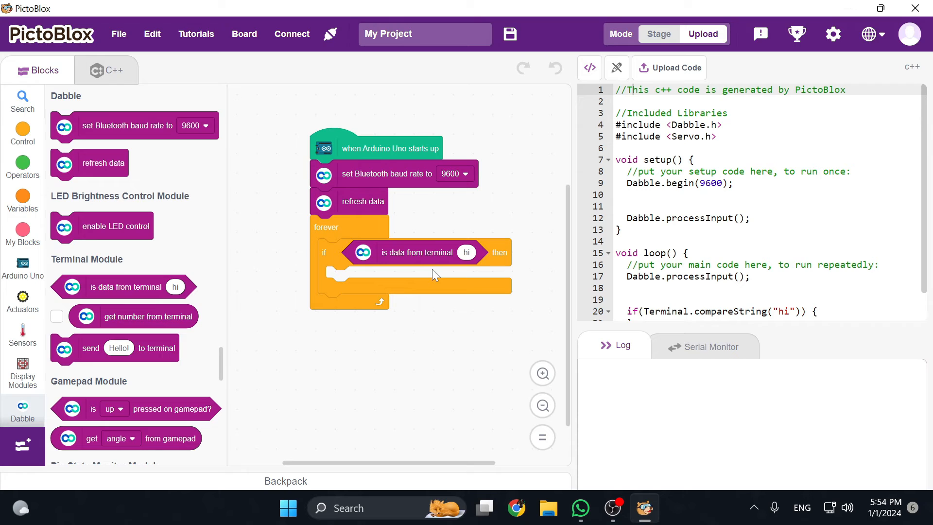
{"action": "mouse_move", "coordinate": [417, 277]}
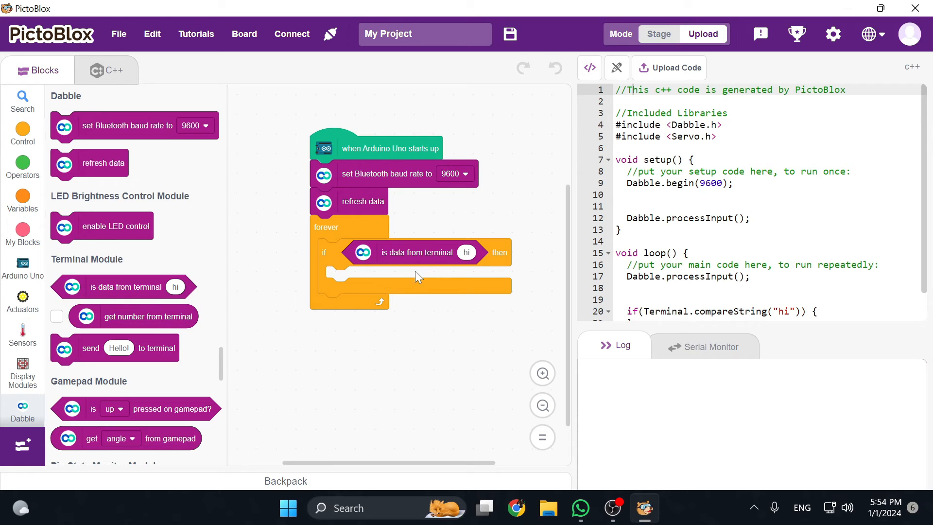
{"action": "mouse_move", "coordinate": [183, 346]}
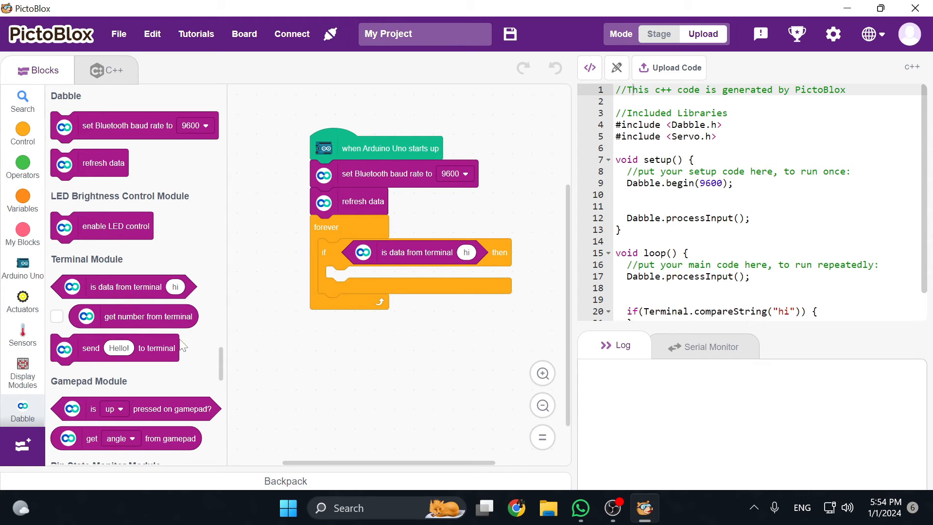
{"action": "left_click_drag", "start_coordinate": [91, 348], "coordinate": [393, 282]}
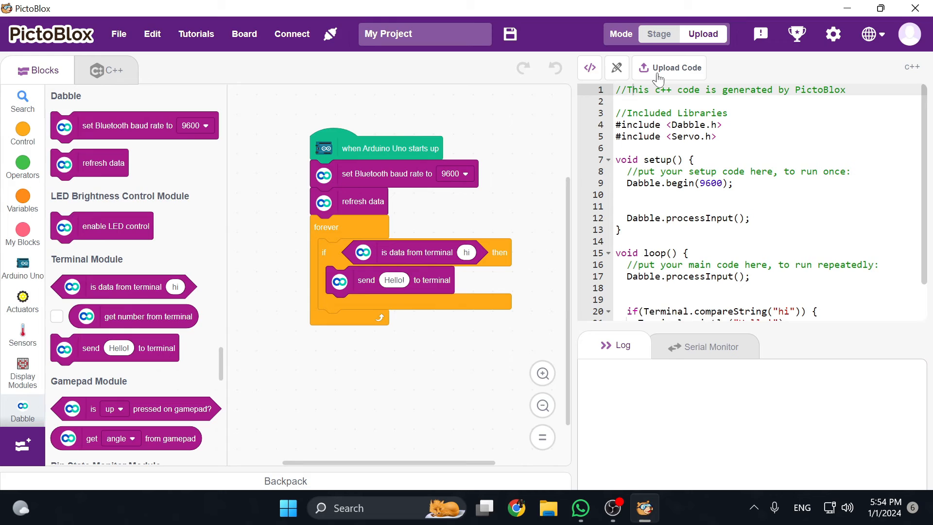
{"action": "left_click", "coordinate": [670, 67]}
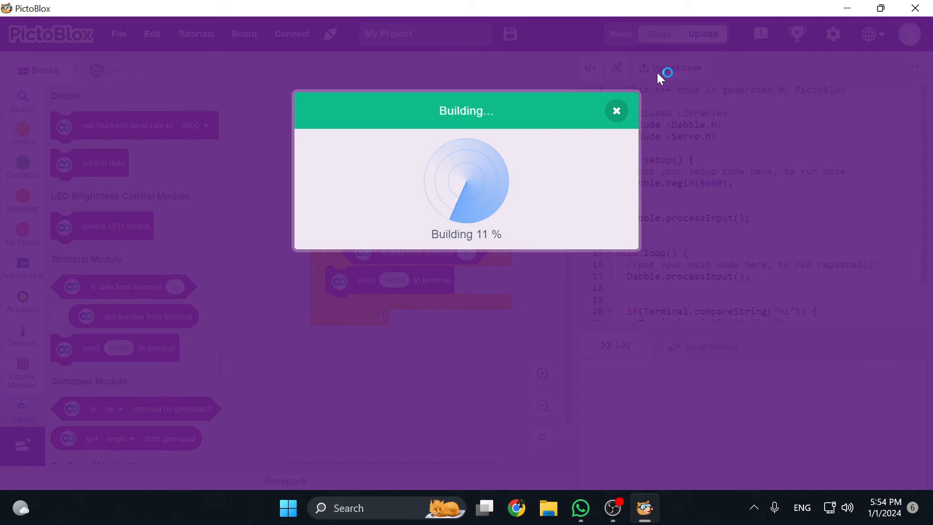